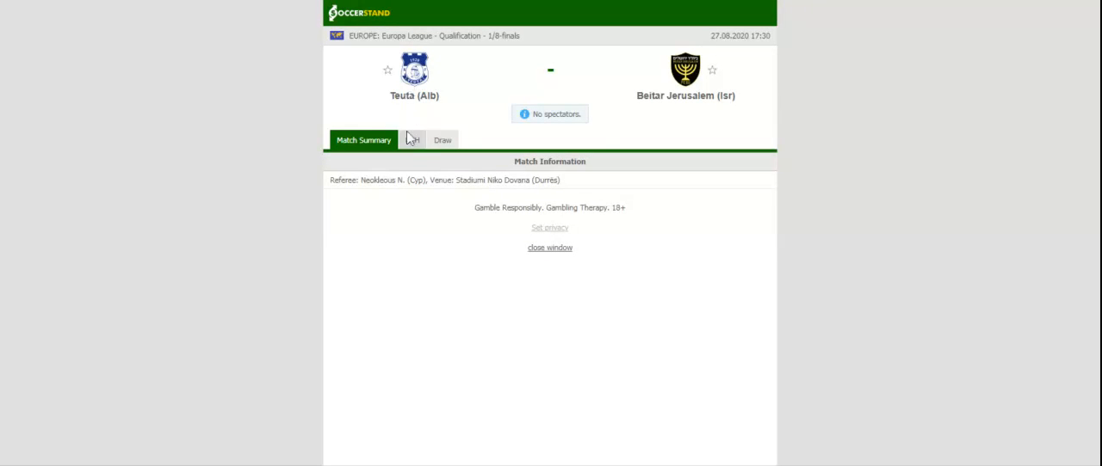
# Show the H2H tab with both teams' last five results for Teuta vs Beitar Jerusalem
pyautogui.click(412, 139)
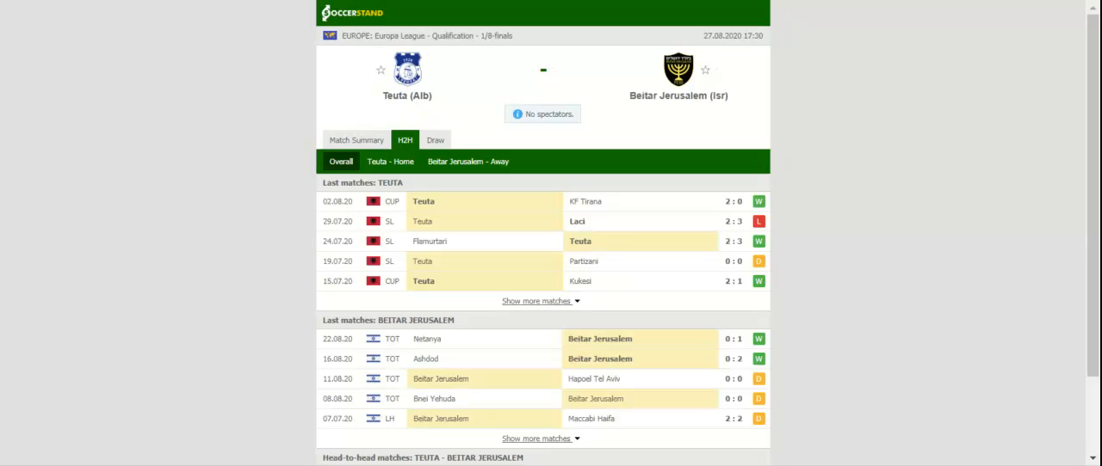
pyautogui.scroll(-3)
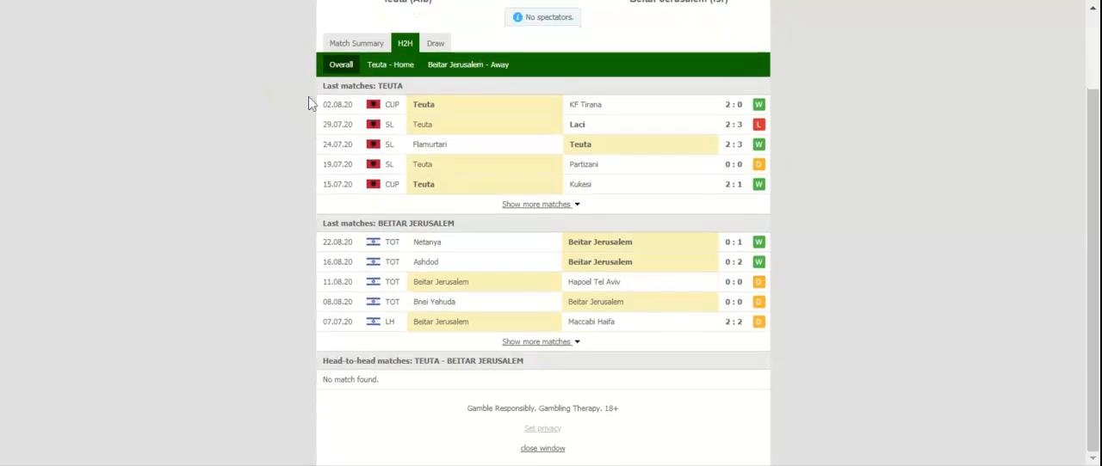
# Apply the 'Teuta - Home' filter, then the 'Beitar Jerusalem - Away' filter
pyautogui.click(397, 161)
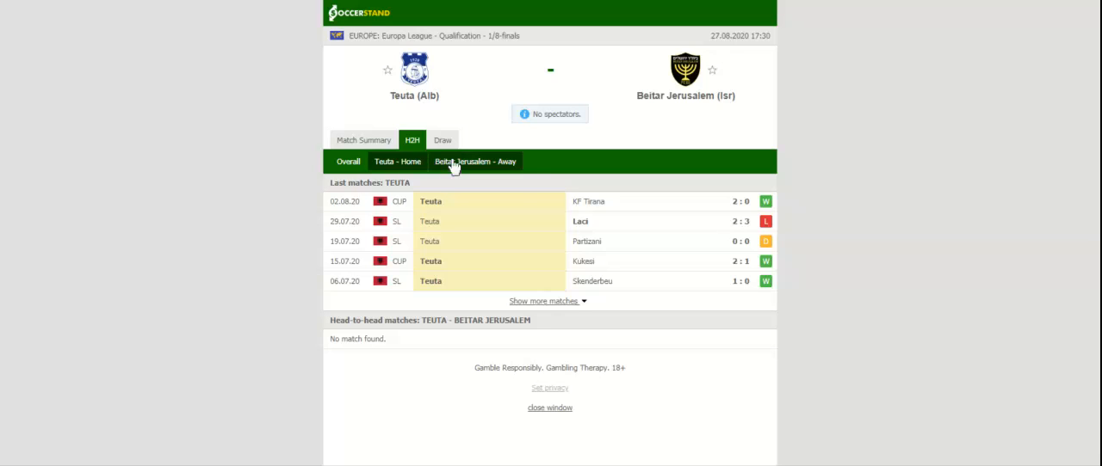
pyautogui.click(474, 162)
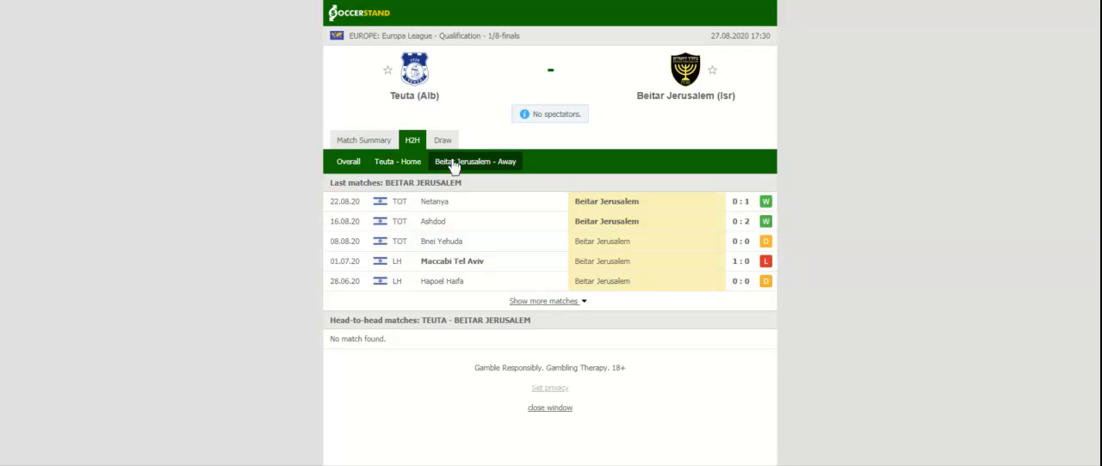